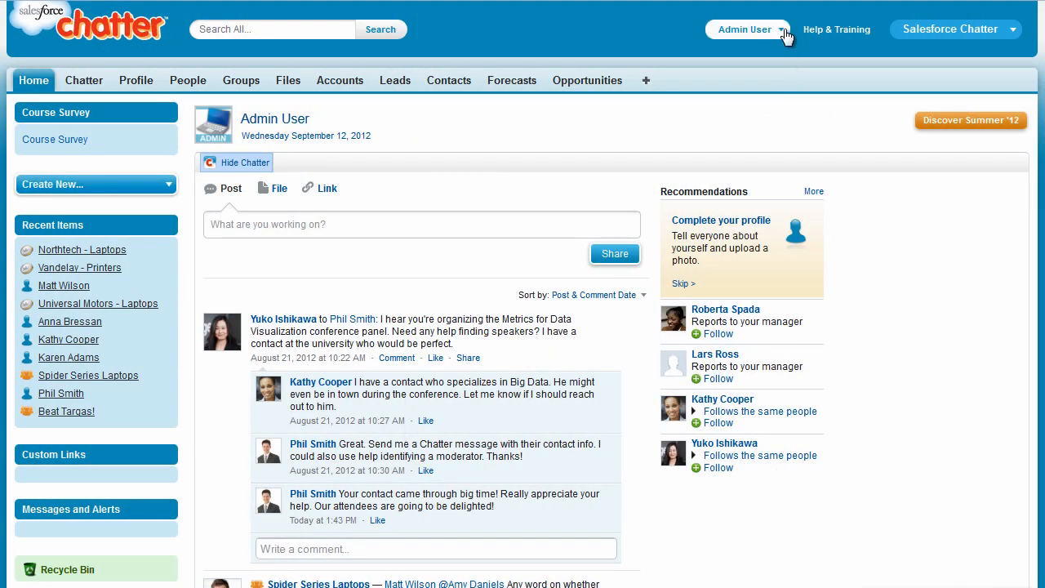
mouse_move(719, 88)
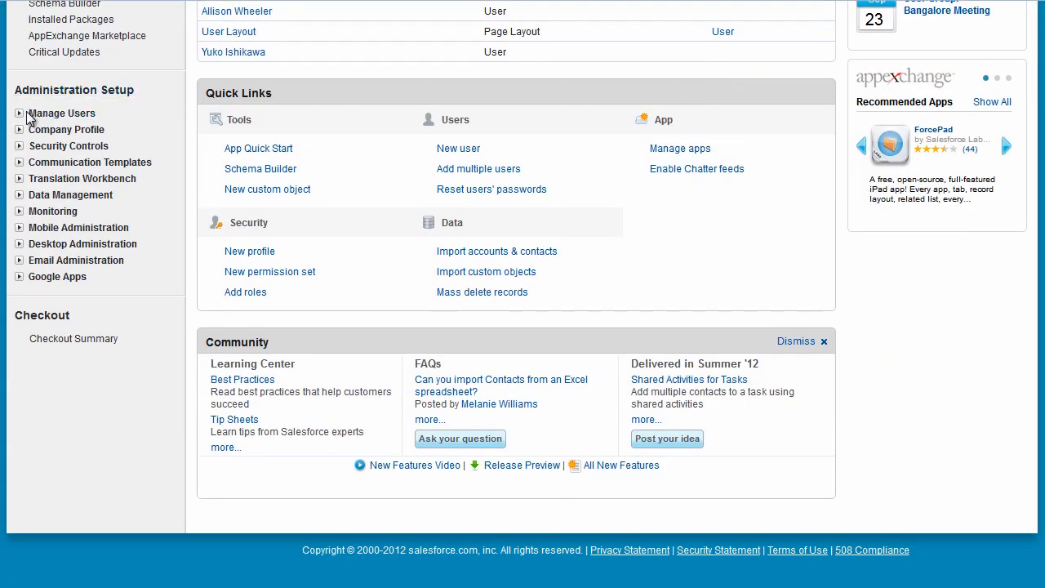
click(62, 113)
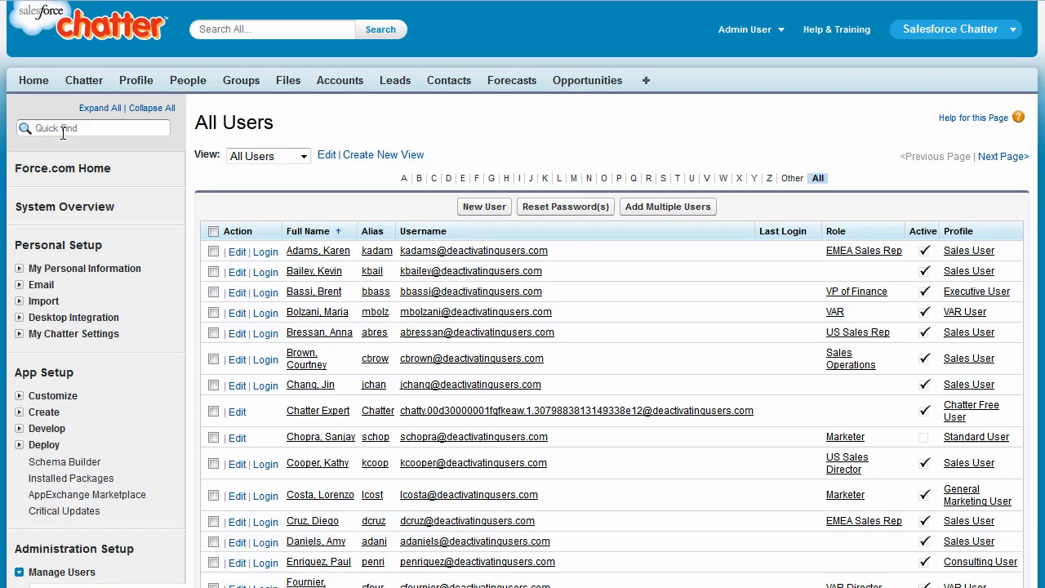
scroll(down, 3)
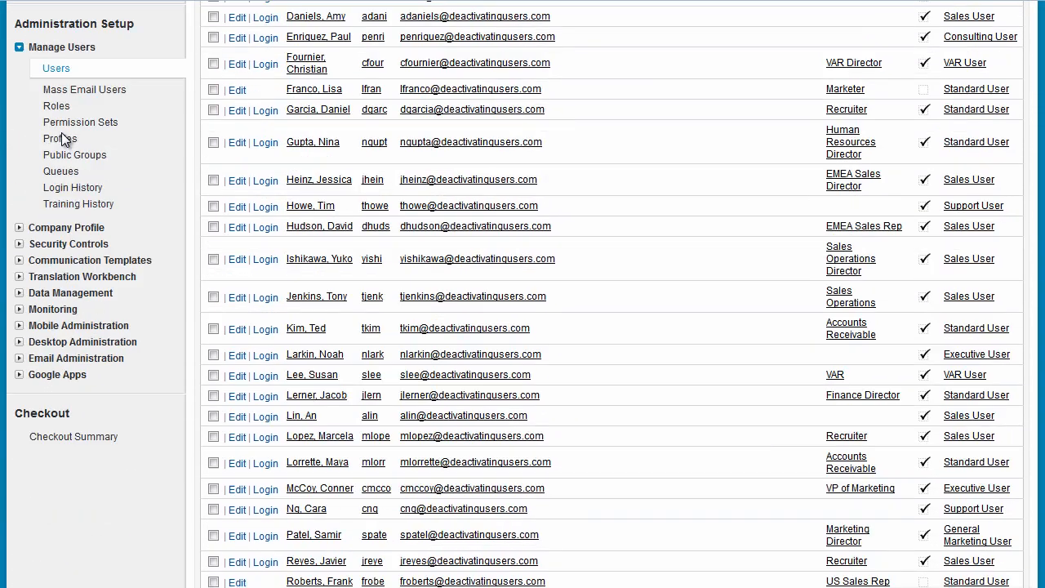
scroll(down, 3)
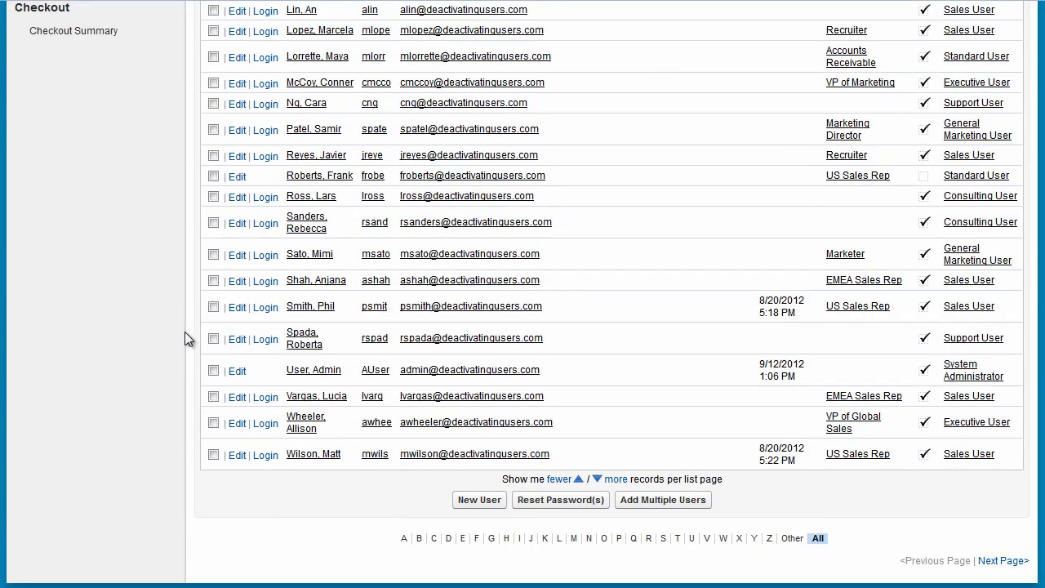
click(236, 454)
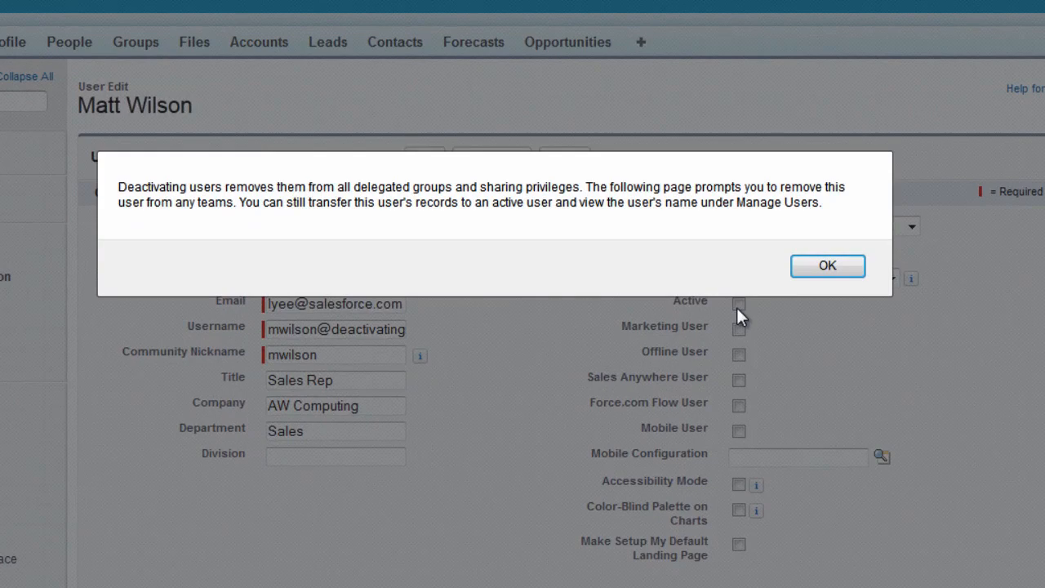
click(826, 265)
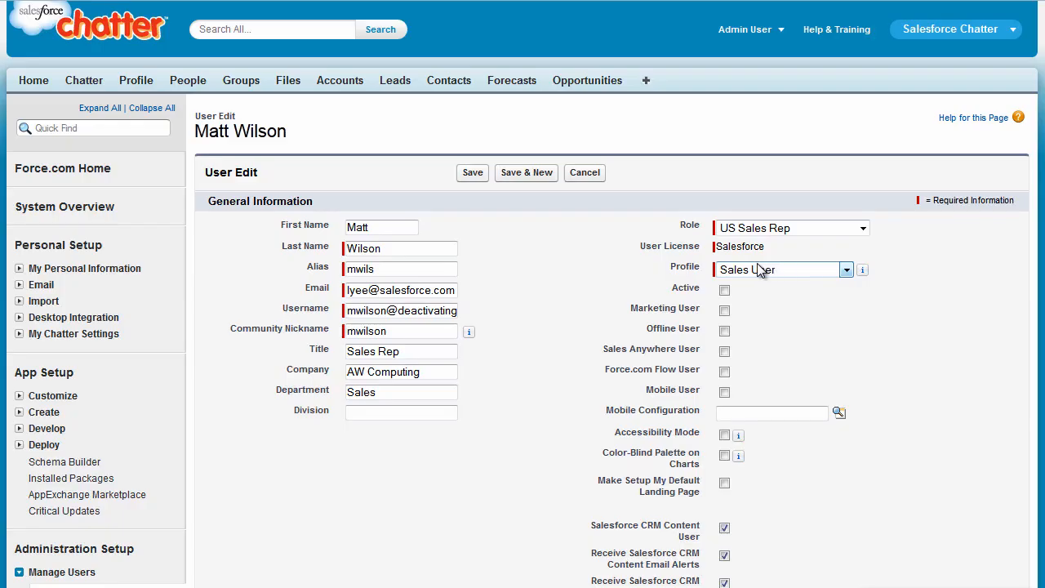
click(471, 173)
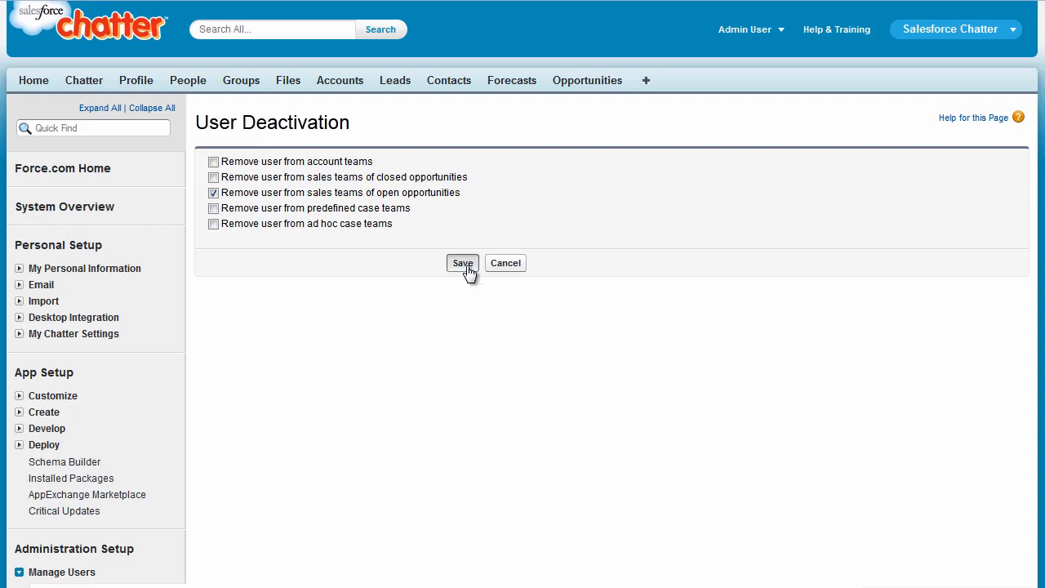
click(462, 262)
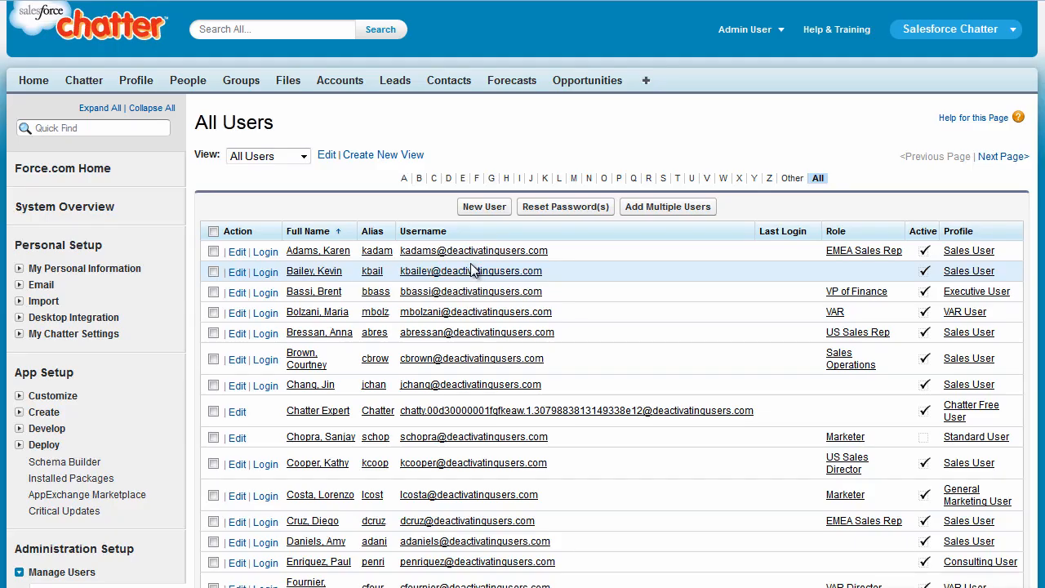
scroll(down, 3)
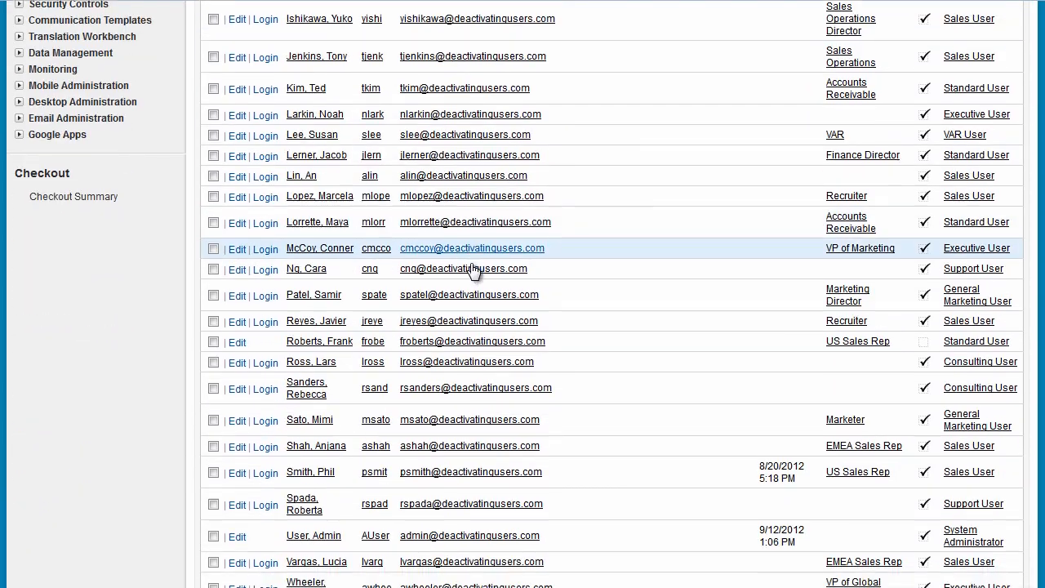
scroll(down, 3)
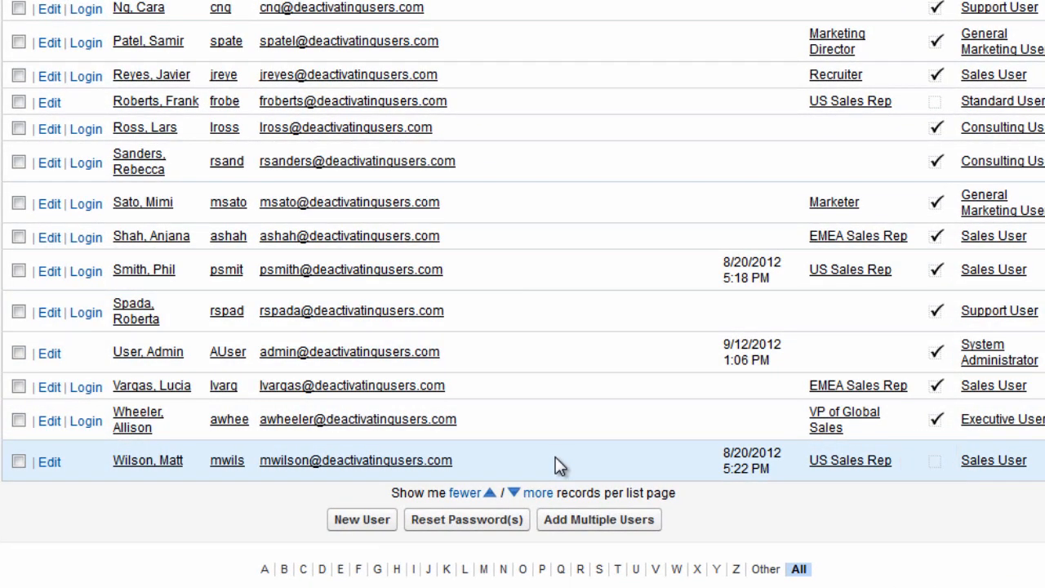
click(147, 460)
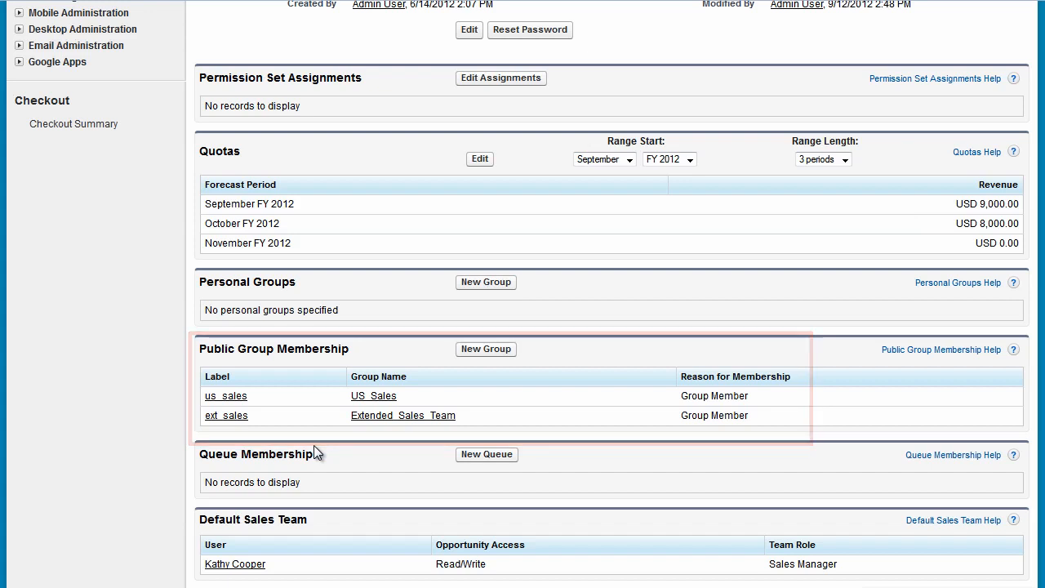
scroll(down, 3)
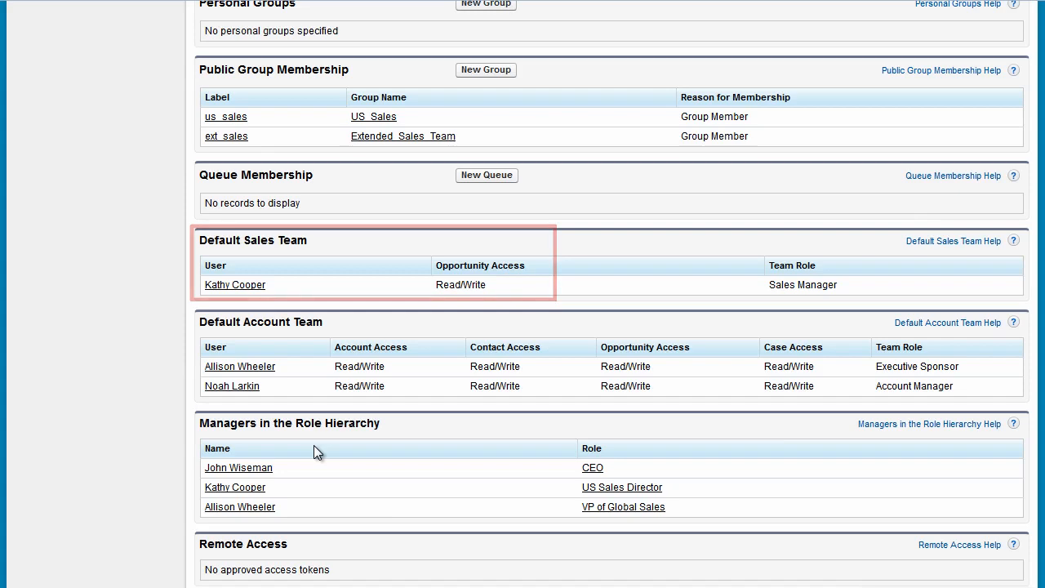
scroll(up, 3)
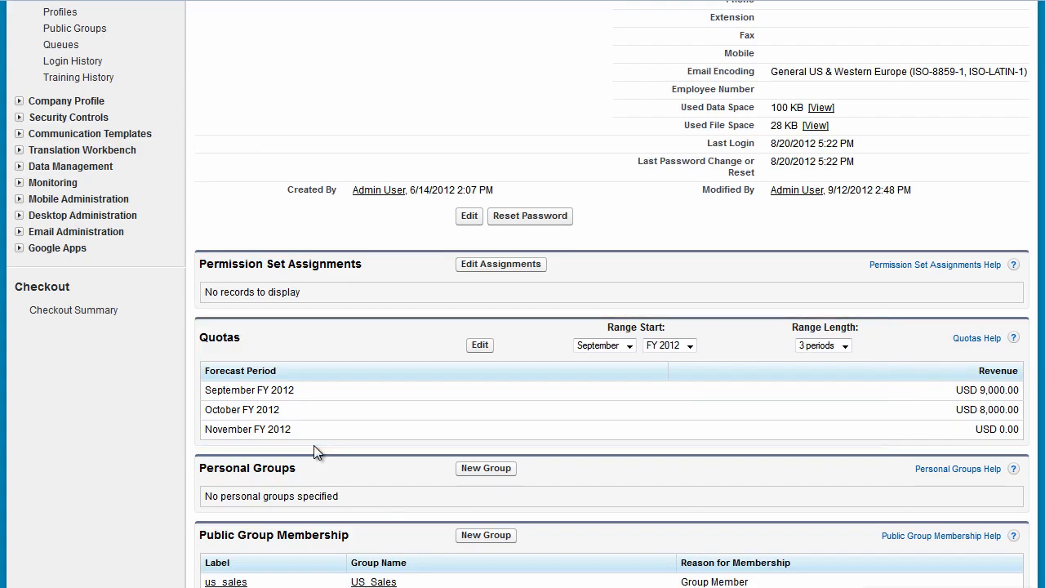
scroll(up, 3)
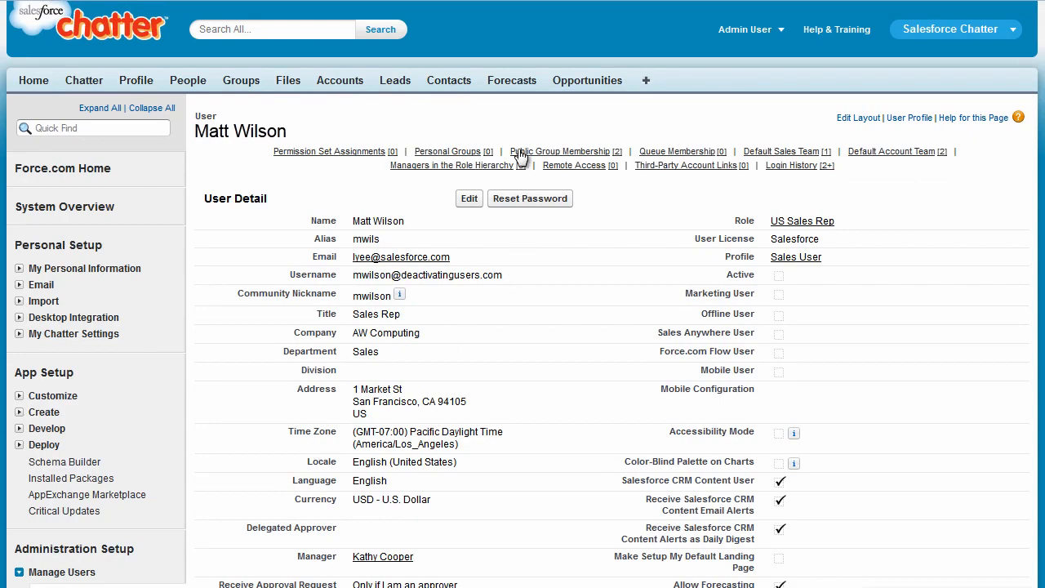
click(513, 80)
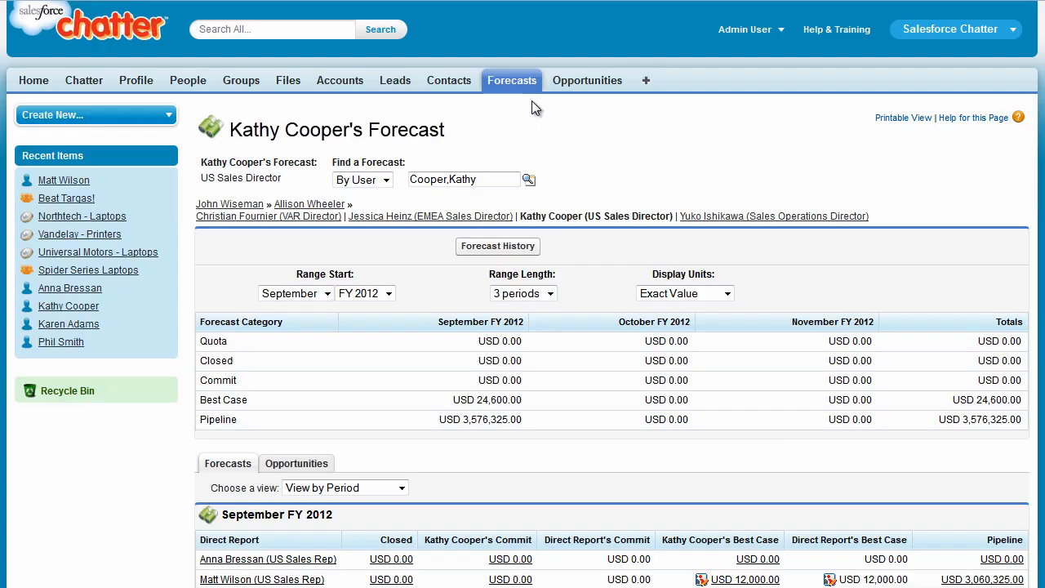
scroll(down, 3)
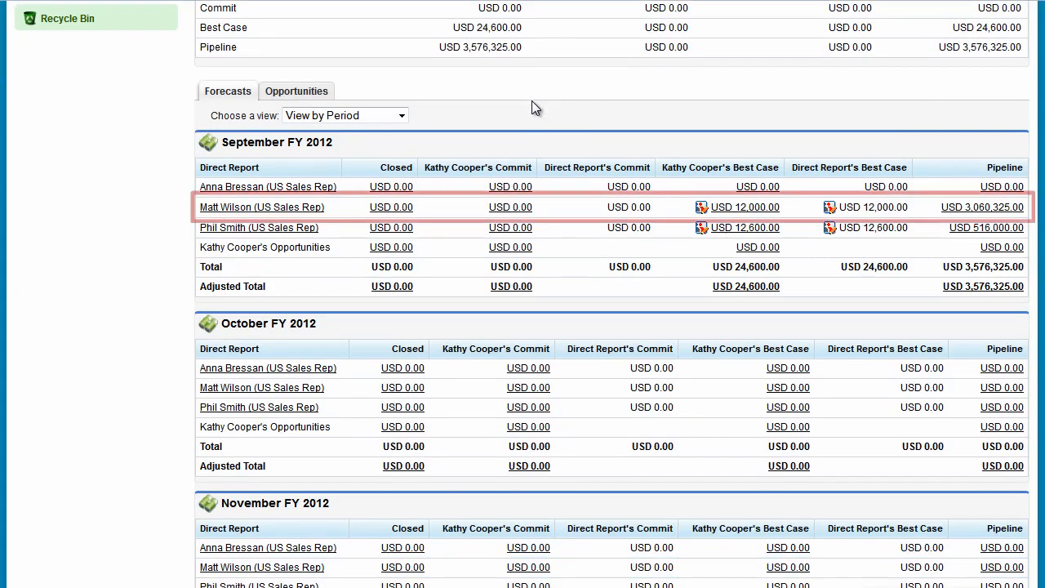
scroll(up, 3)
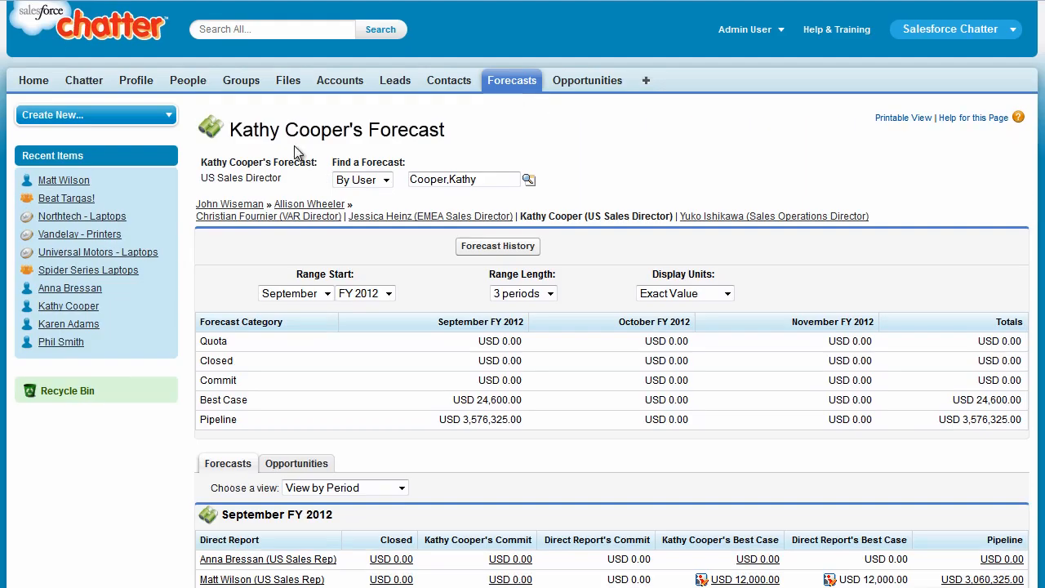
click(63, 179)
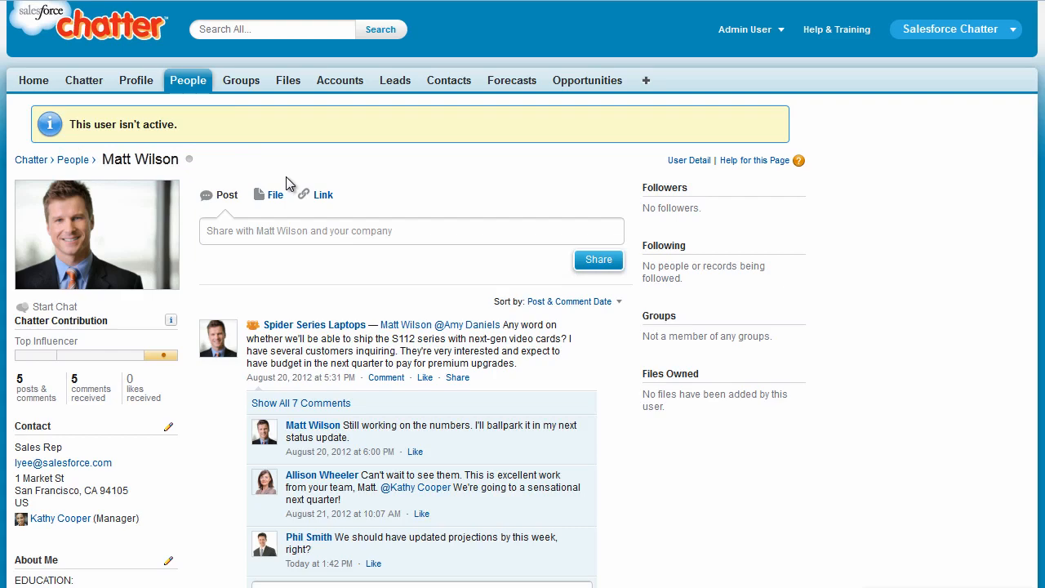
click(241, 80)
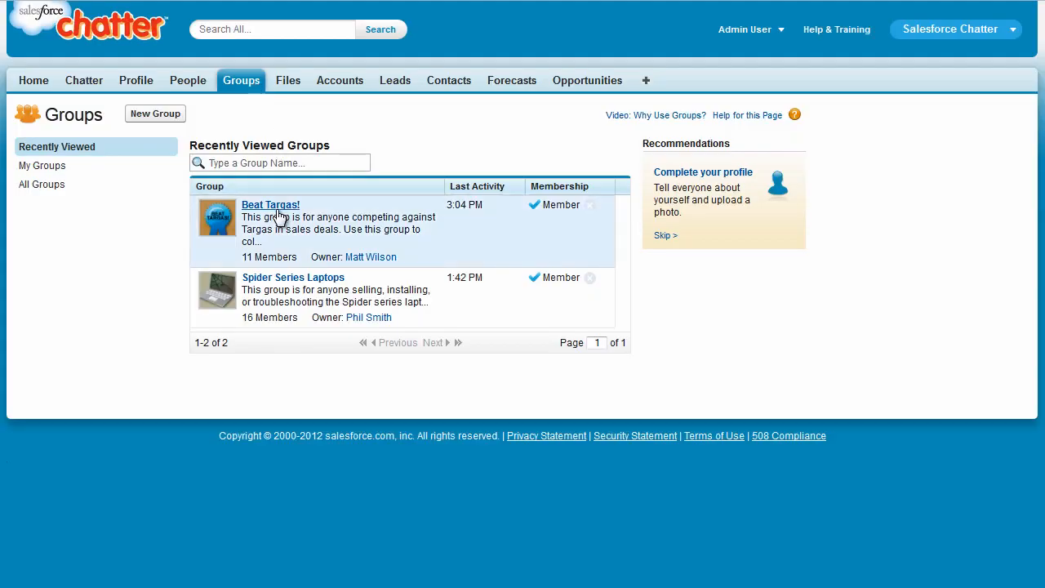
click(271, 204)
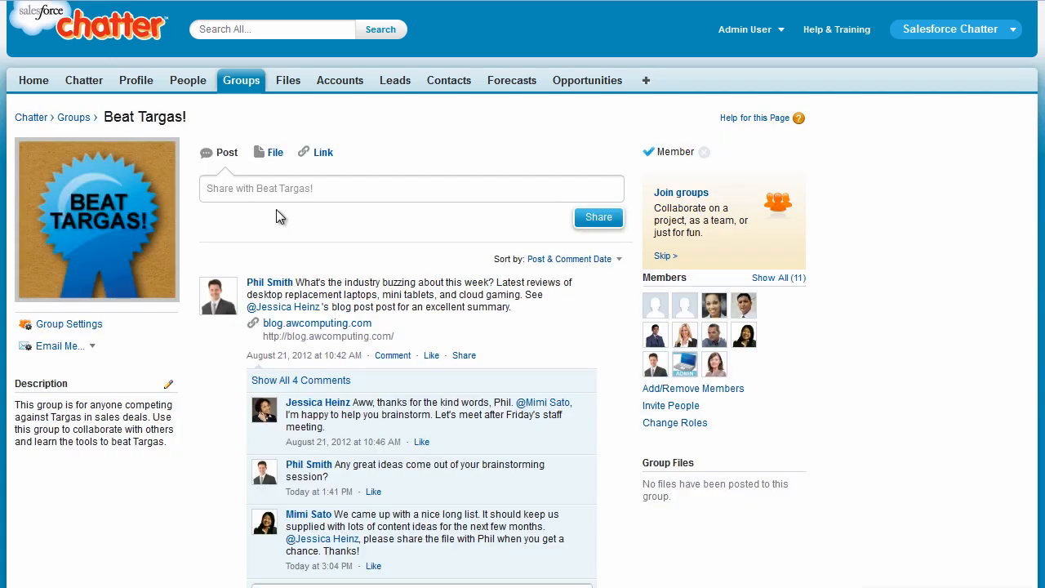
mouse_move(69, 323)
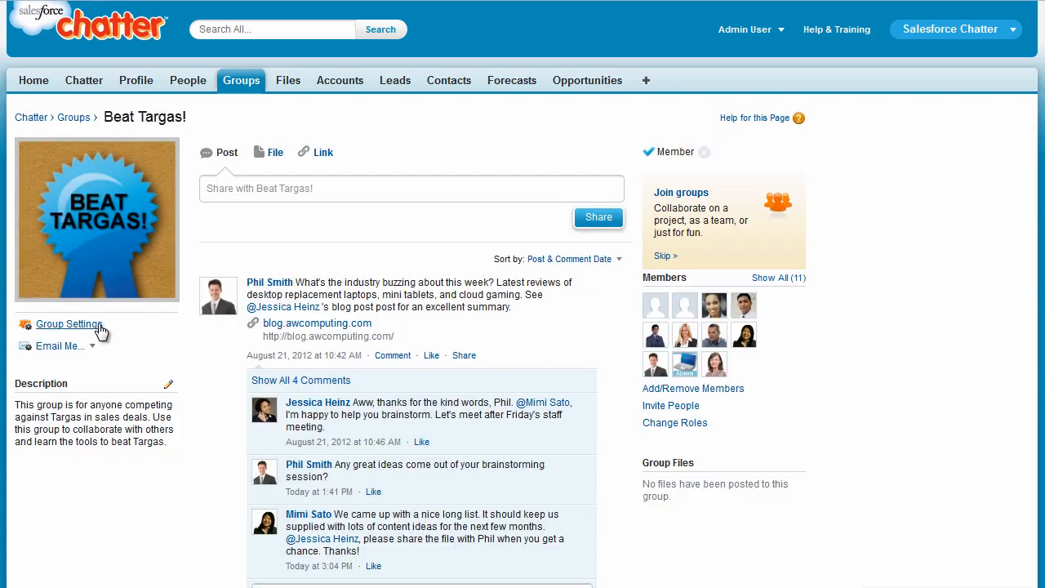
click(68, 323)
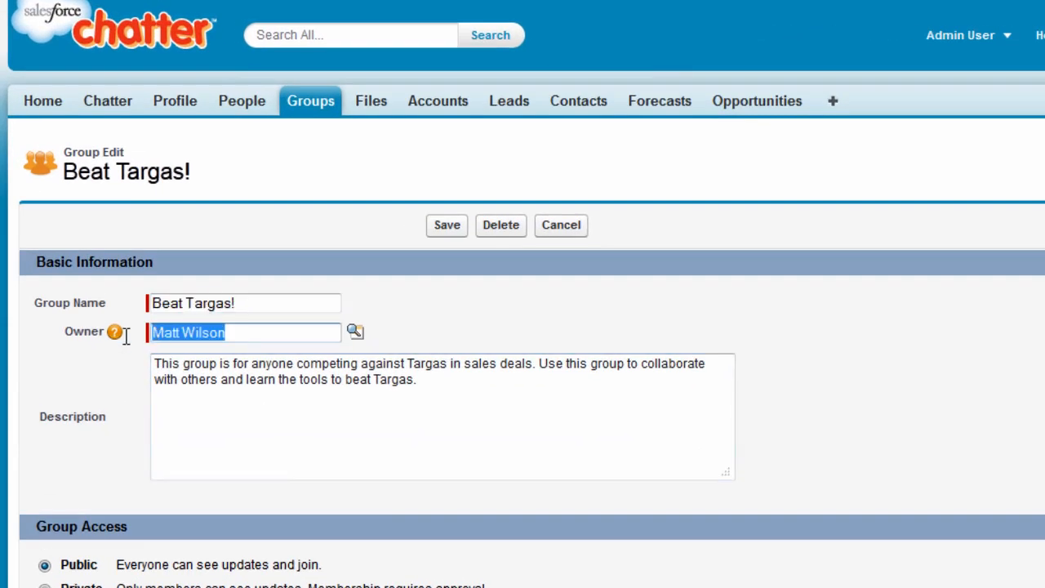
text(Kathy Cooper)
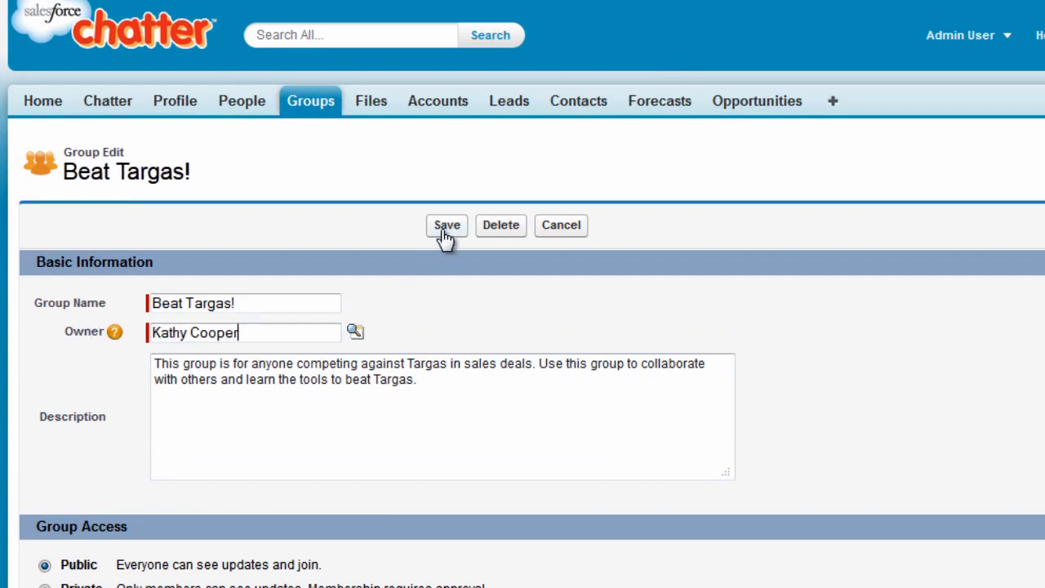
click(447, 225)
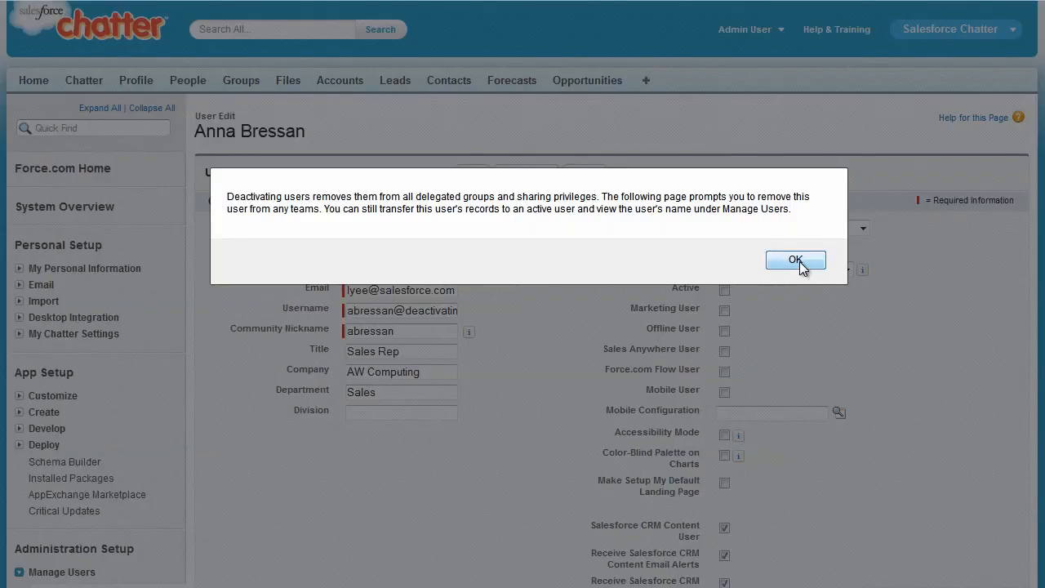
click(795, 259)
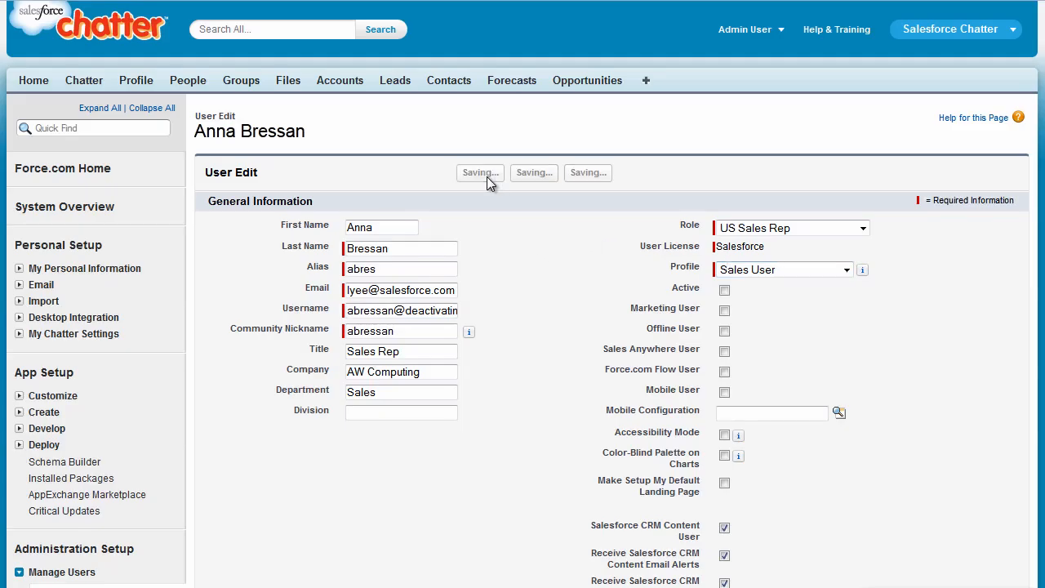
click(480, 173)
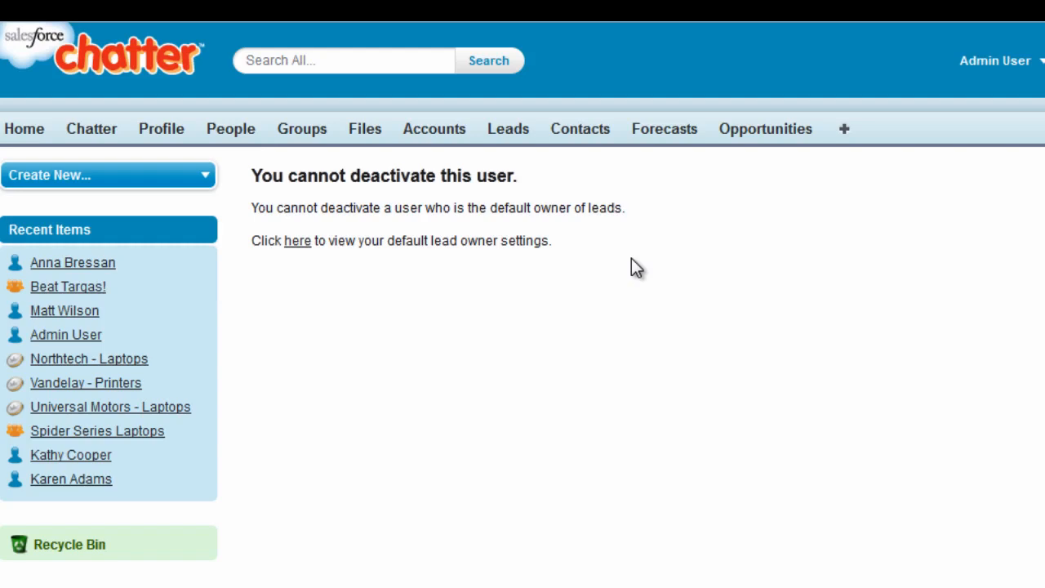
click(72, 261)
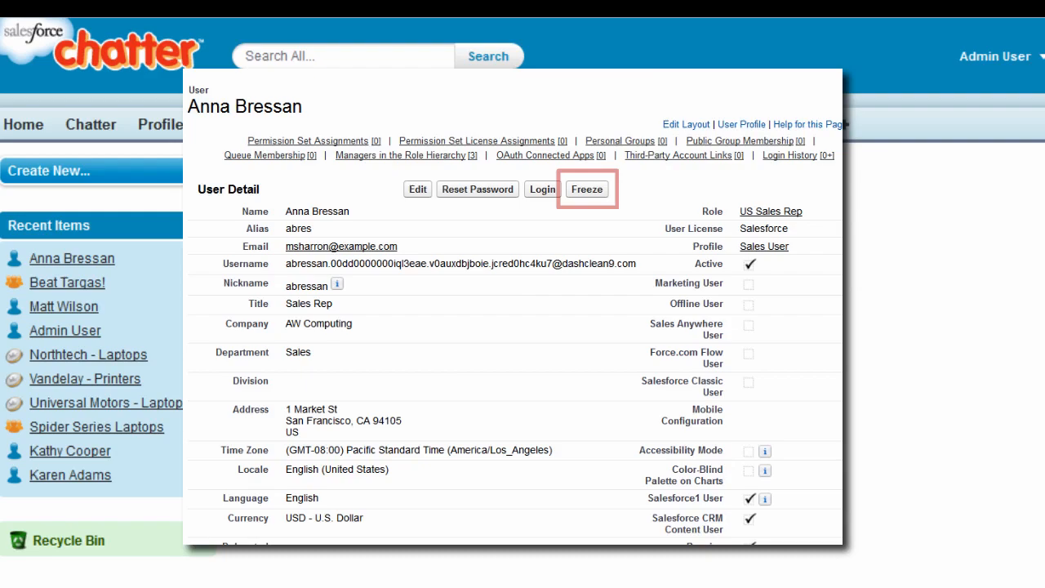
click(586, 189)
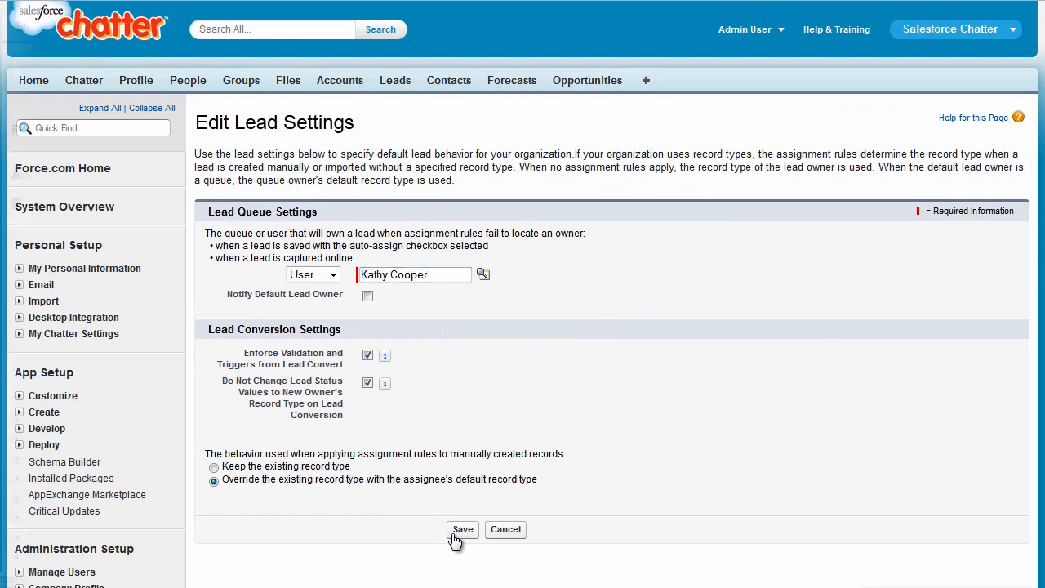
click(462, 529)
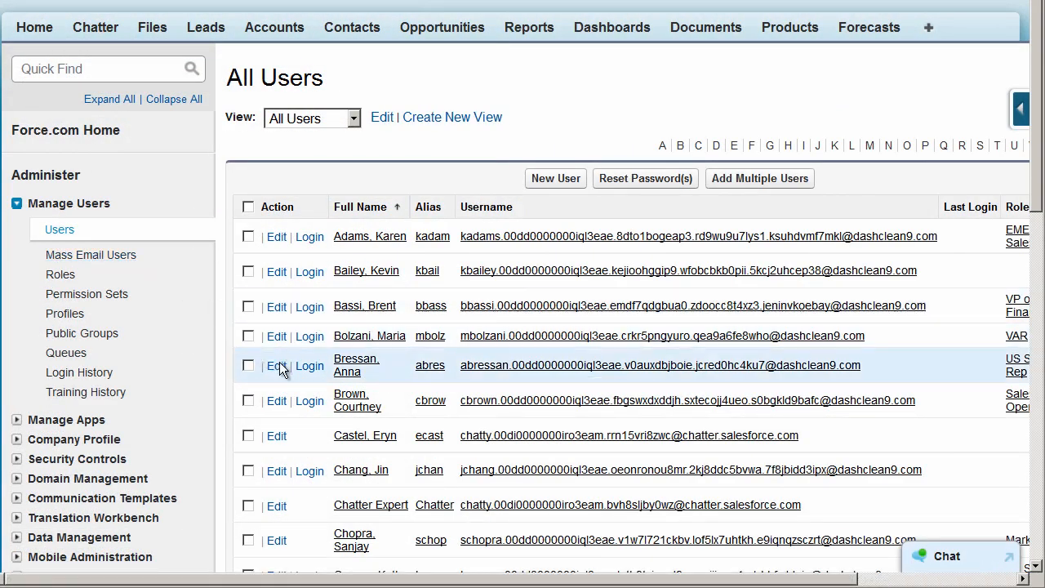
click(275, 366)
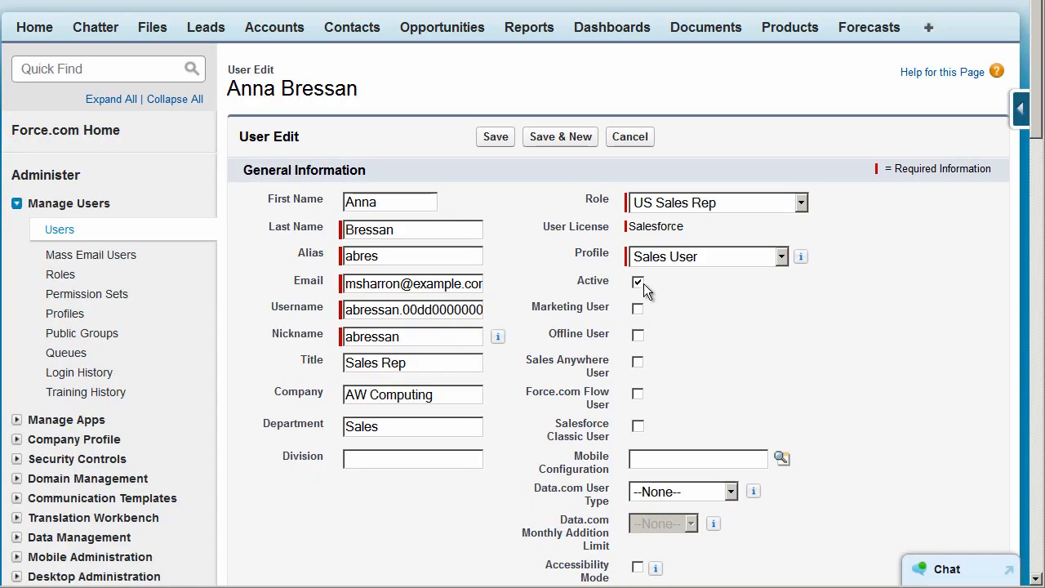
click(637, 280)
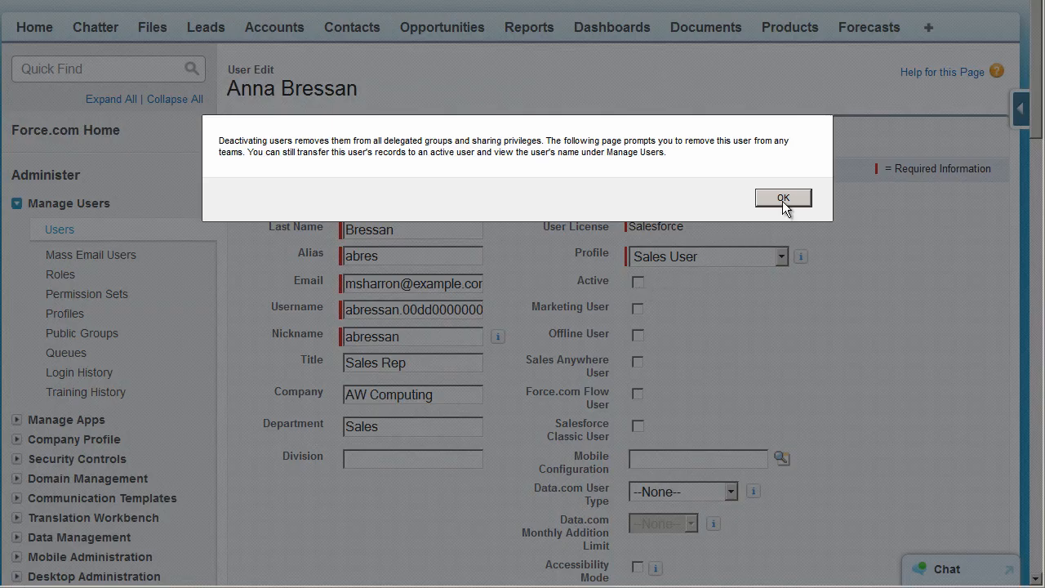